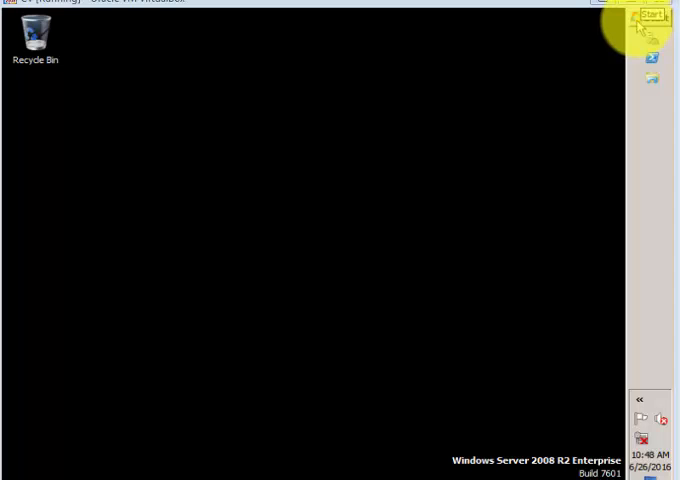
Browse from Computer through Local Disk (C:) and Program Files into the CommVault folder
click(652, 17)
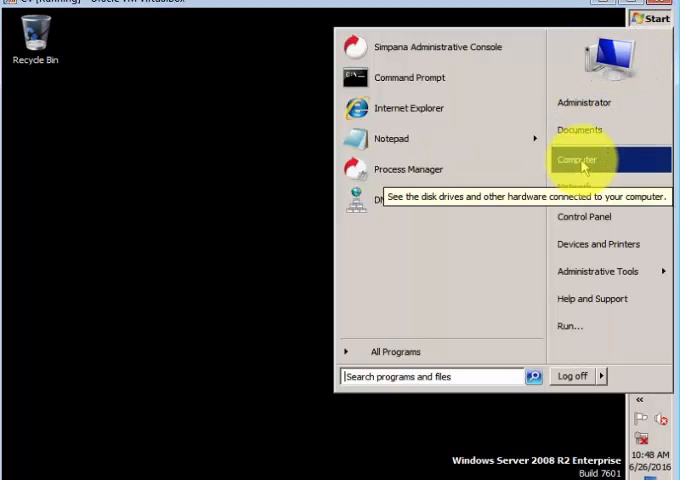
click(580, 159)
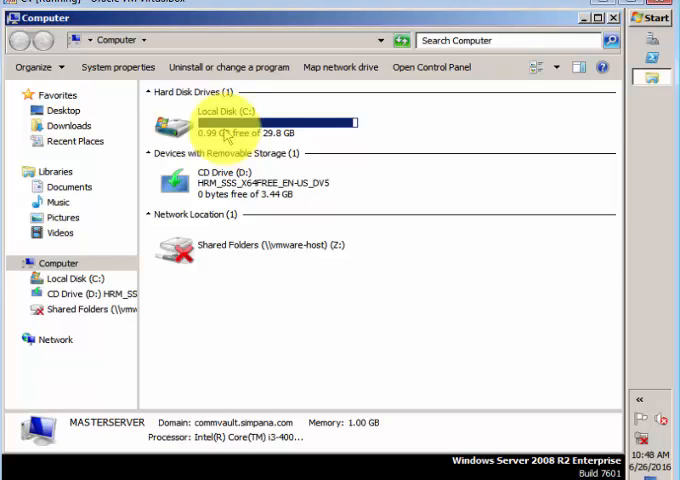
double_click(240, 124)
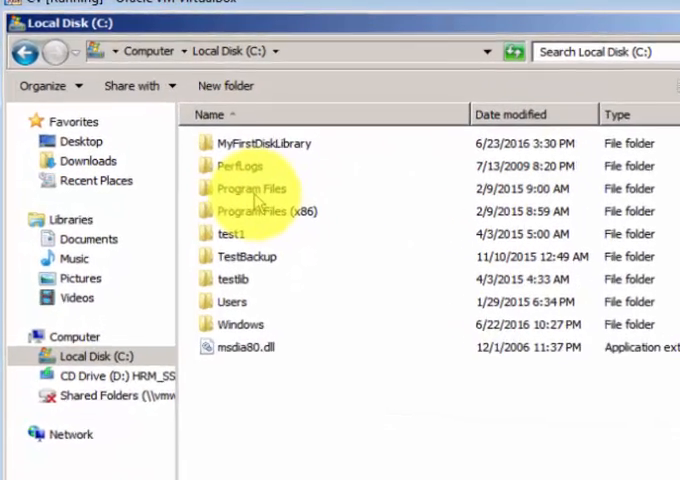
double_click(249, 188)
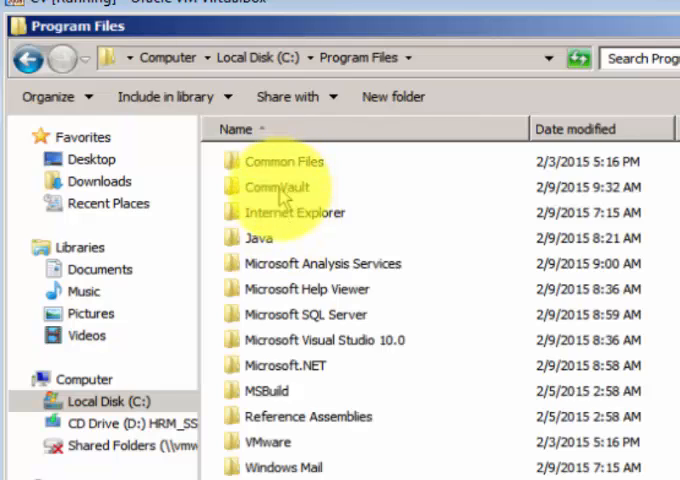
double_click(277, 186)
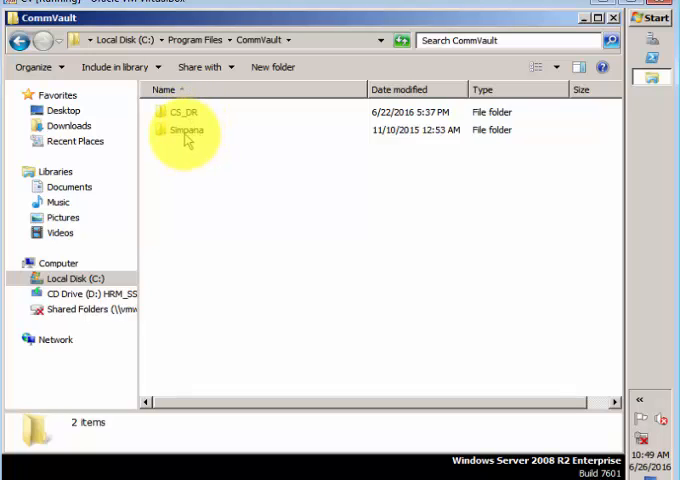
Open the Simpana folder and scroll through its subfolder list
double_click(185, 131)
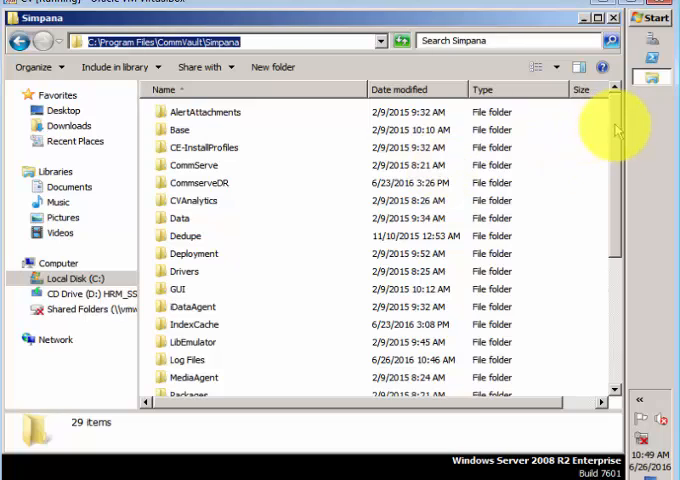
scroll(down, 3)
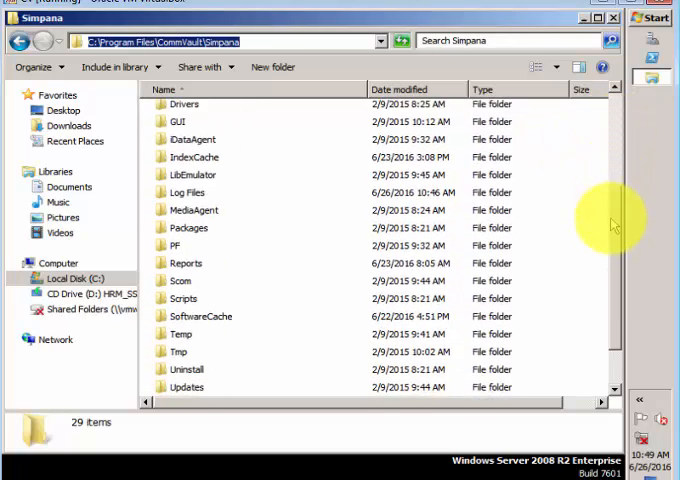
scroll(up, 3)
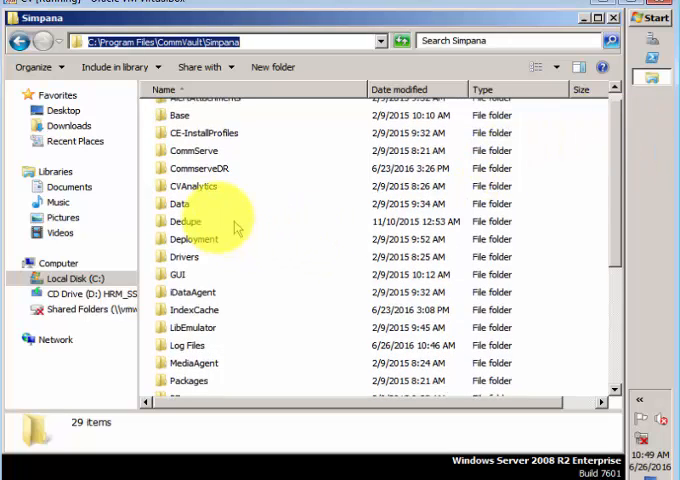
Select the Base, CommServe, Data, IndexCache, iDataAgent and MediaAgent subfolders in turn
click(180, 115)
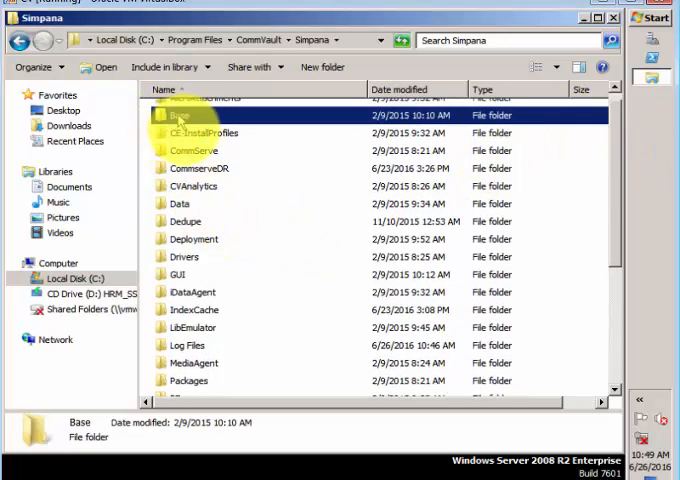
click(193, 150)
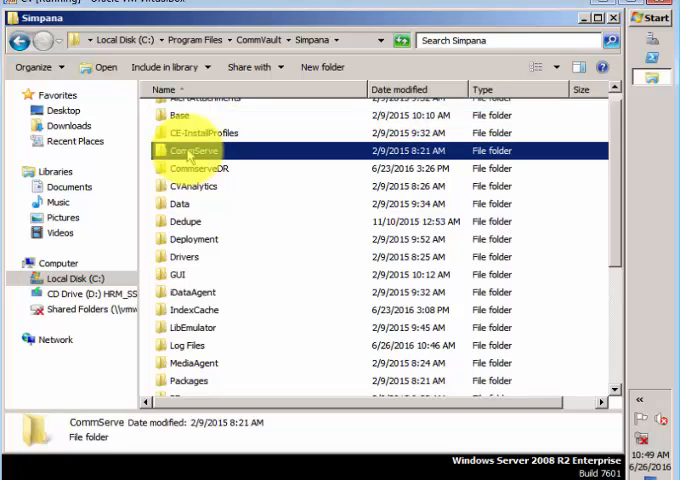
click(183, 204)
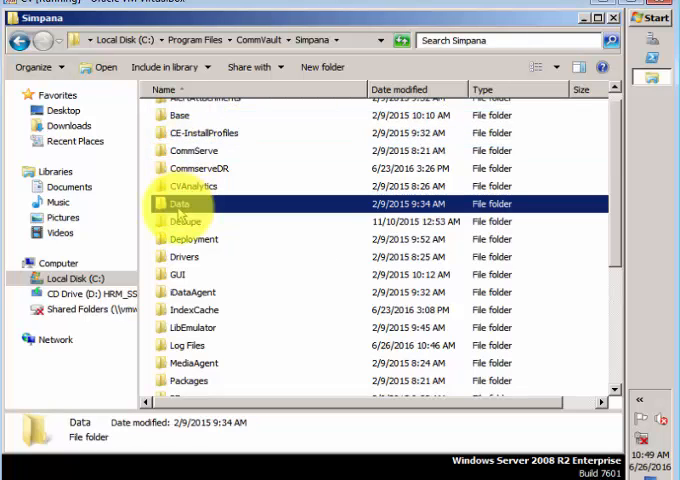
click(194, 309)
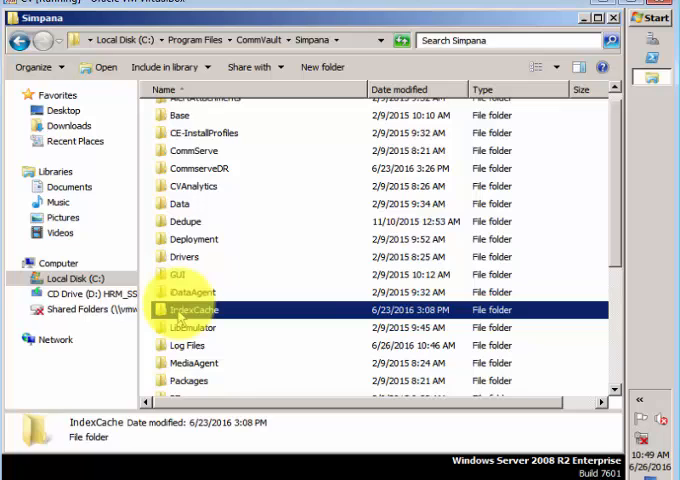
click(195, 291)
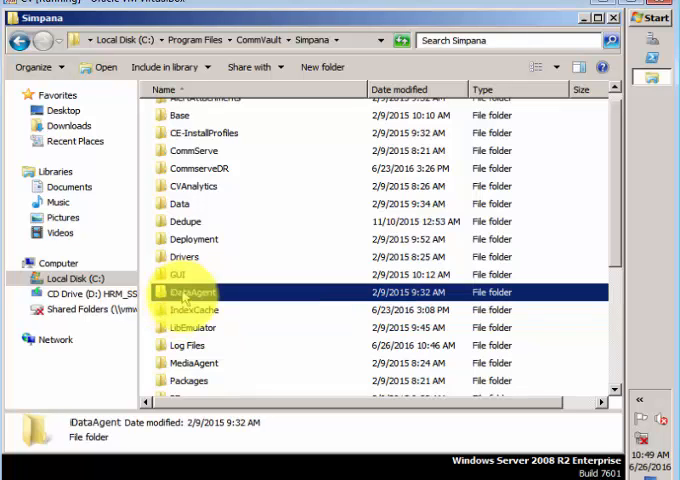
click(186, 345)
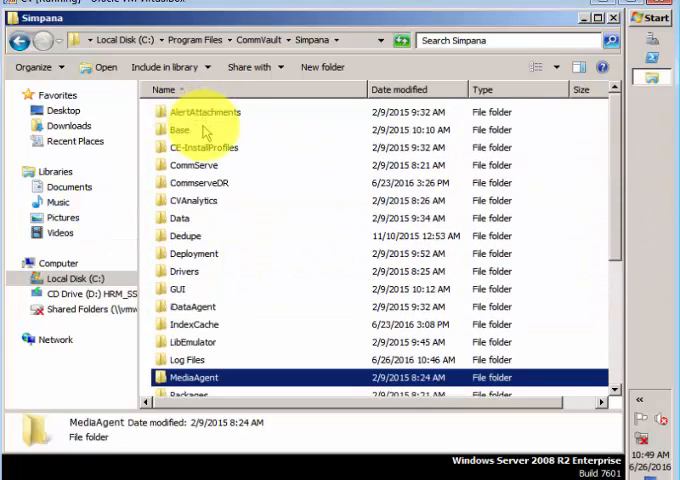
double_click(178, 129)
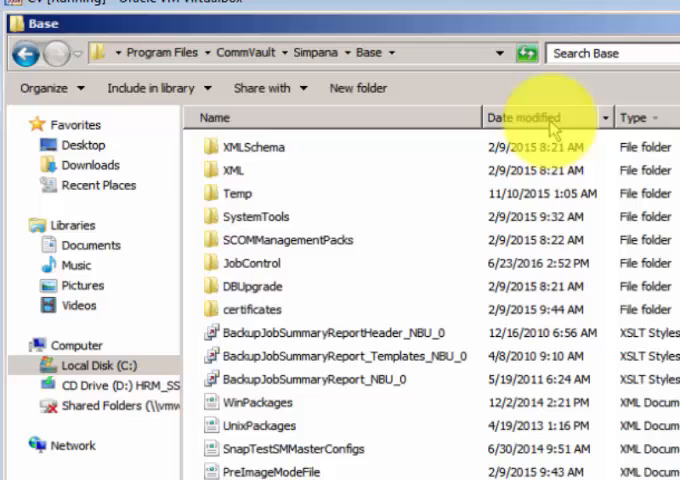
click(524, 117)
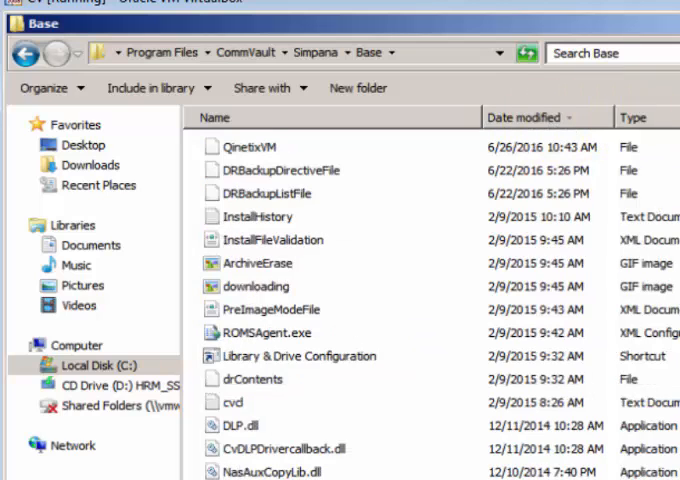
scroll(down, 3)
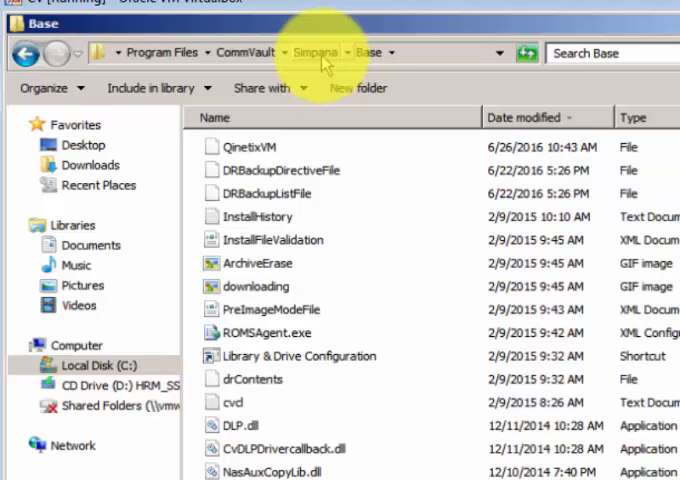
click(318, 52)
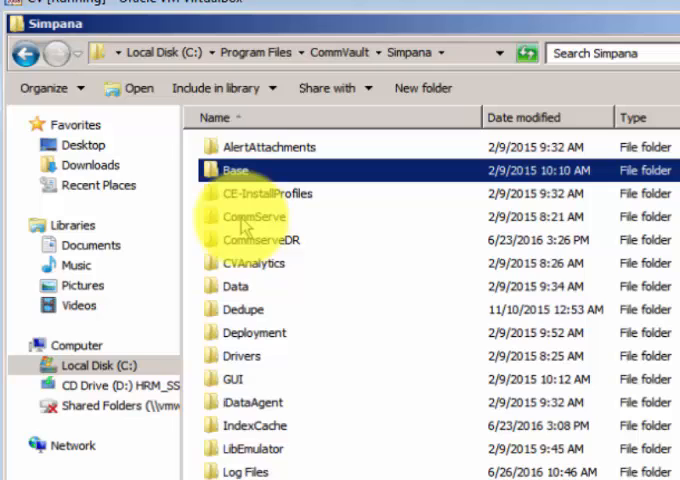
click(256, 217)
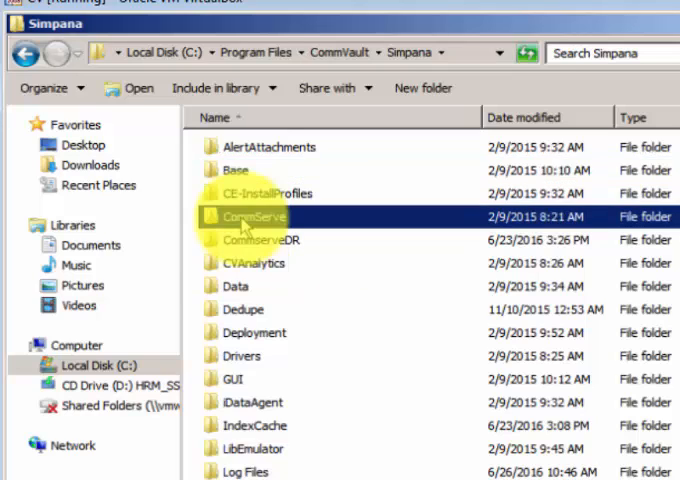
double_click(247, 217)
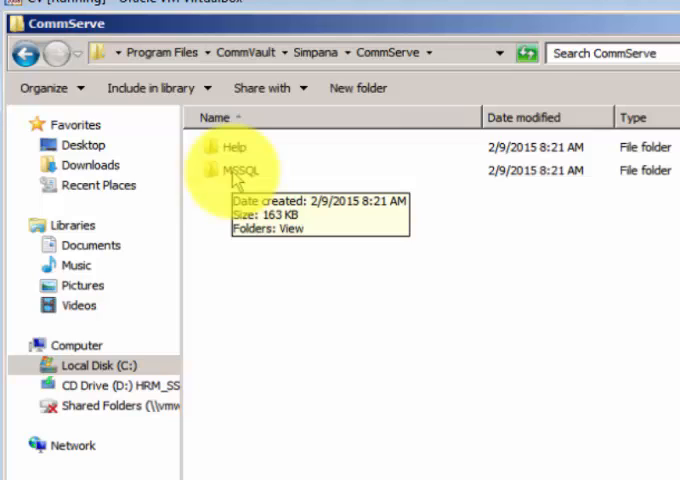
click(245, 170)
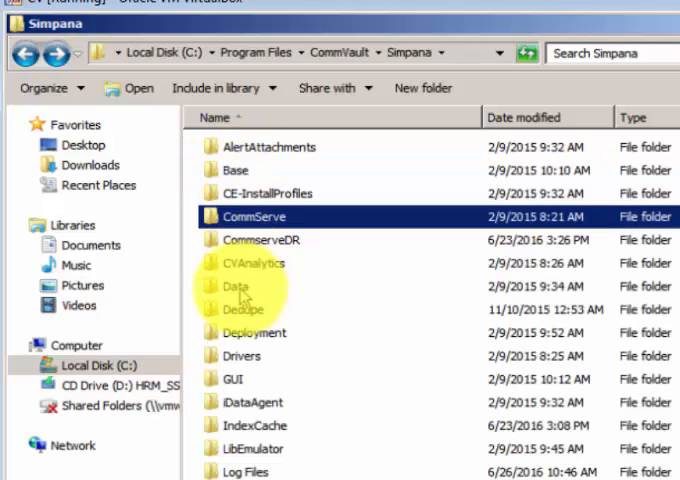
double_click(238, 286)
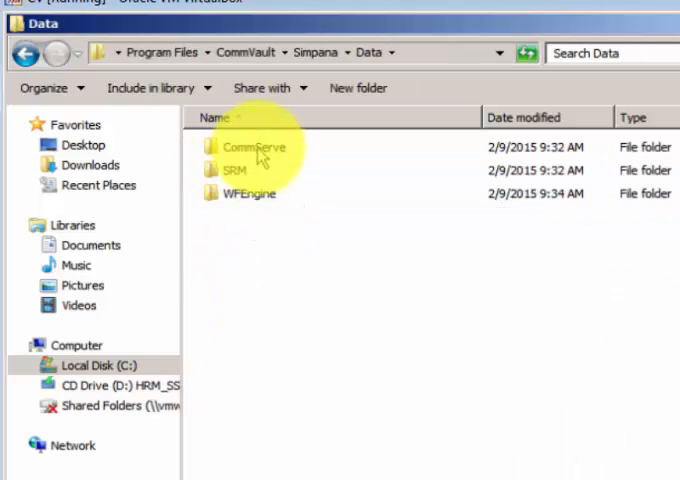
double_click(259, 147)
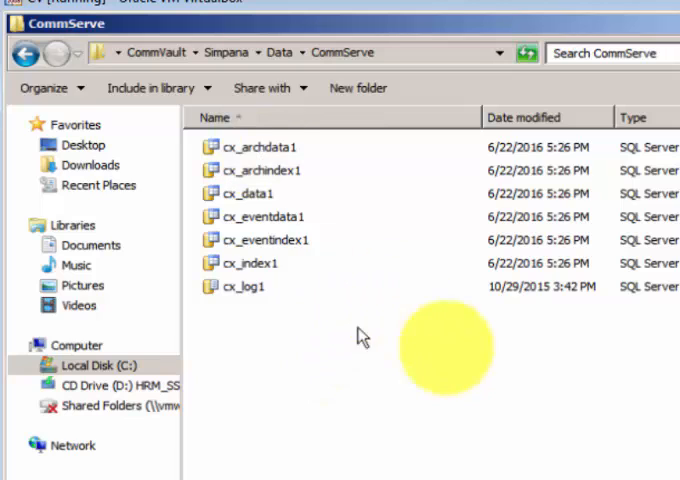
mouse_move(325, 185)
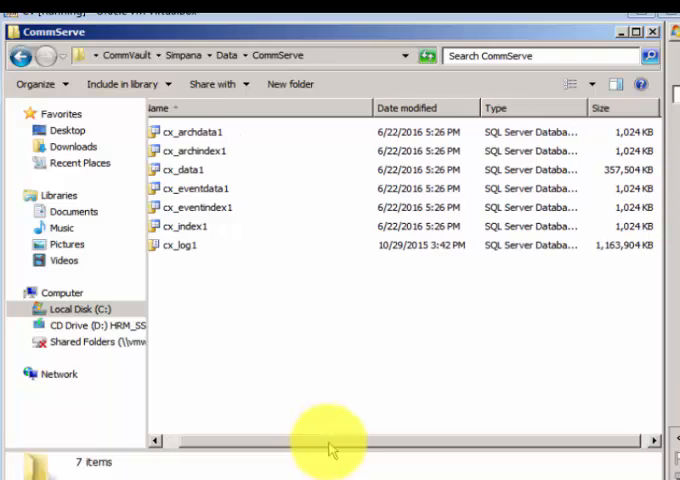
click(180, 245)
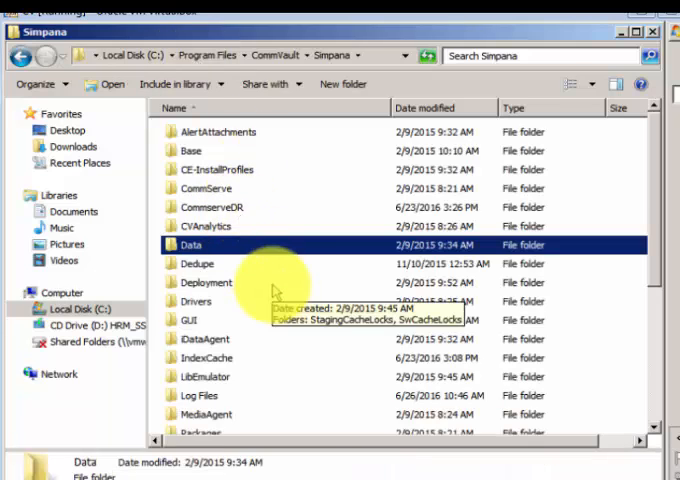
mouse_move(207, 330)
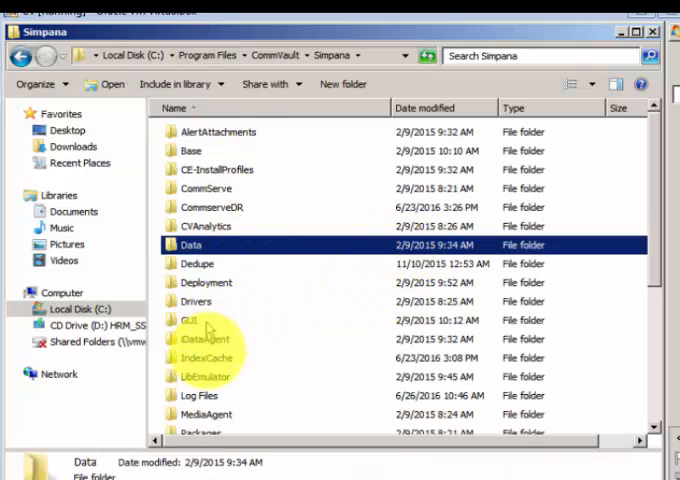
double_click(201, 358)
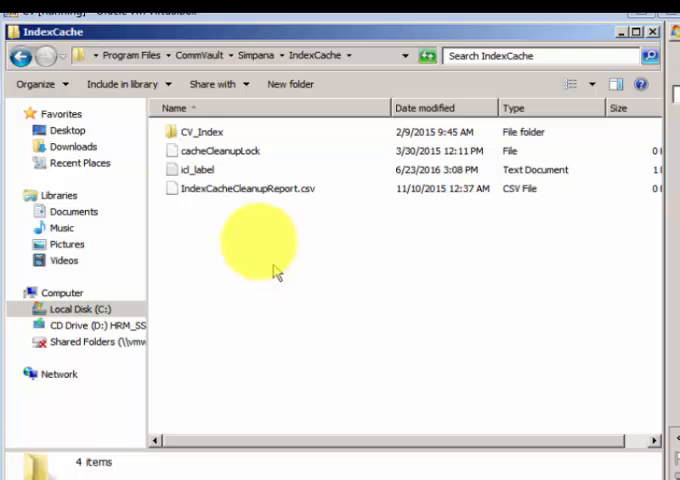
double_click(203, 131)
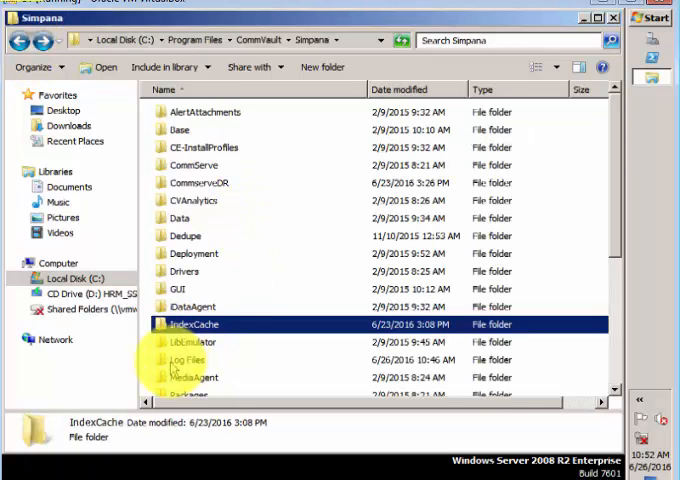
Open the Log Files folder and scroll through its 63 items
click(184, 359)
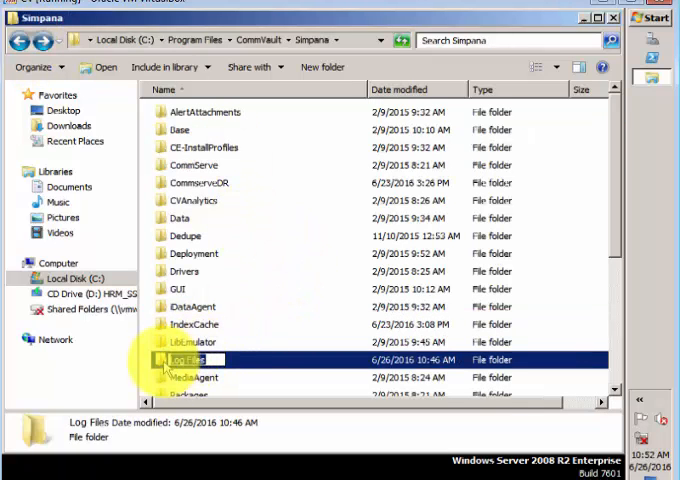
double_click(190, 359)
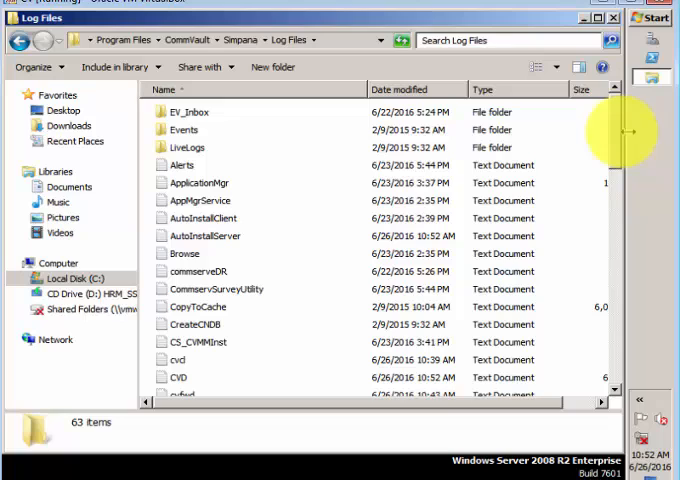
mouse_move(615, 133)
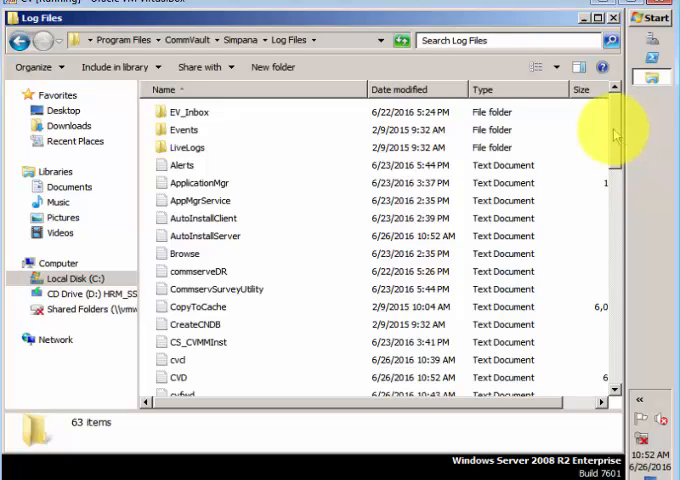
scroll(down, 3)
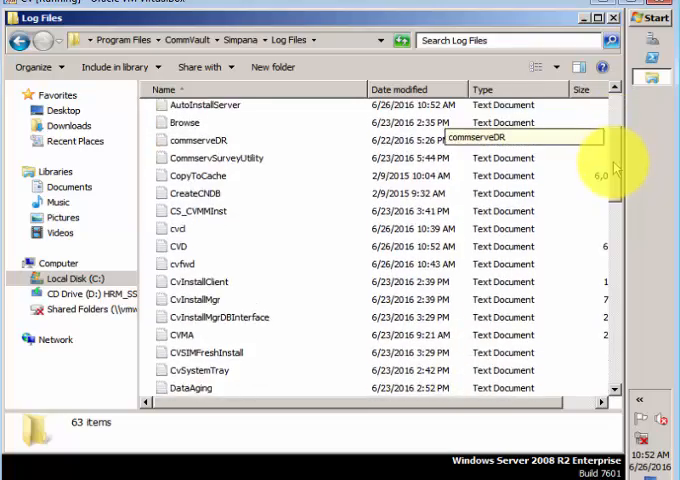
scroll(down, 3)
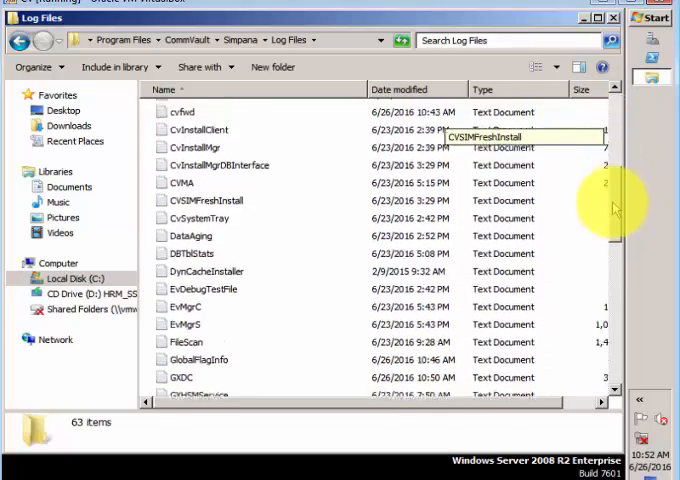
scroll(down, 3)
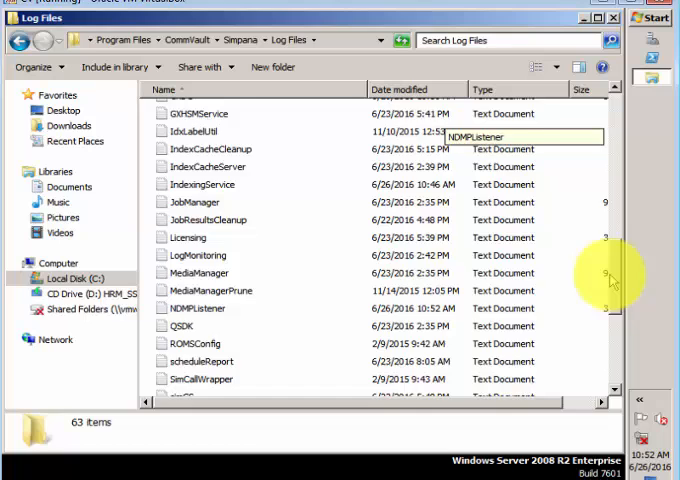
scroll(down, 3)
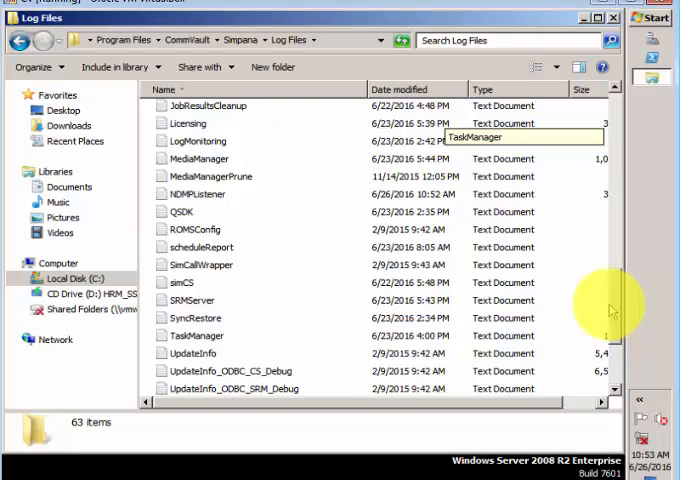
scroll(down, 3)
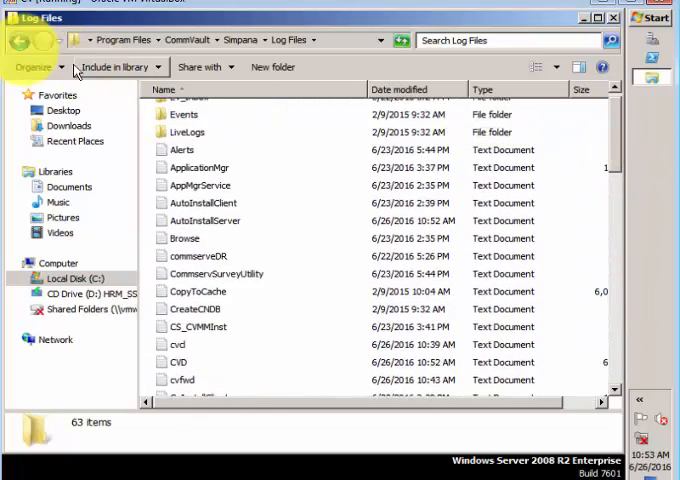
Go back to Simpana, open Updates and scroll through its 526 items
click(258, 40)
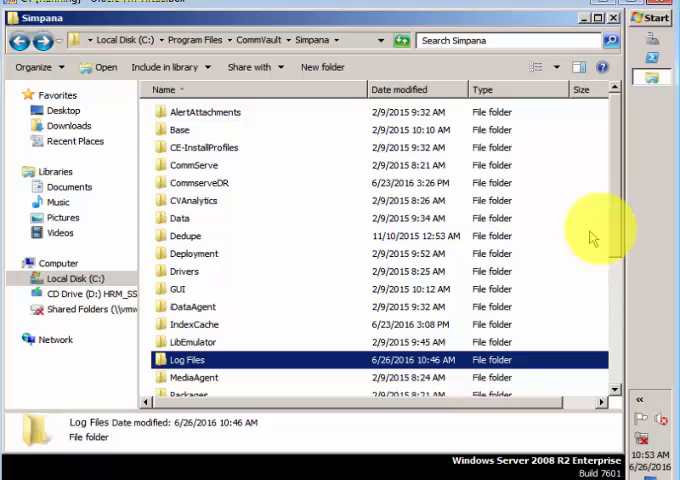
scroll(down, 3)
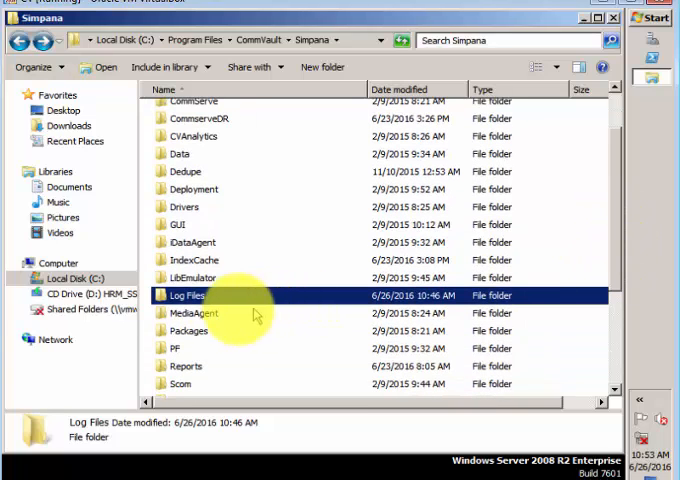
double_click(191, 313)
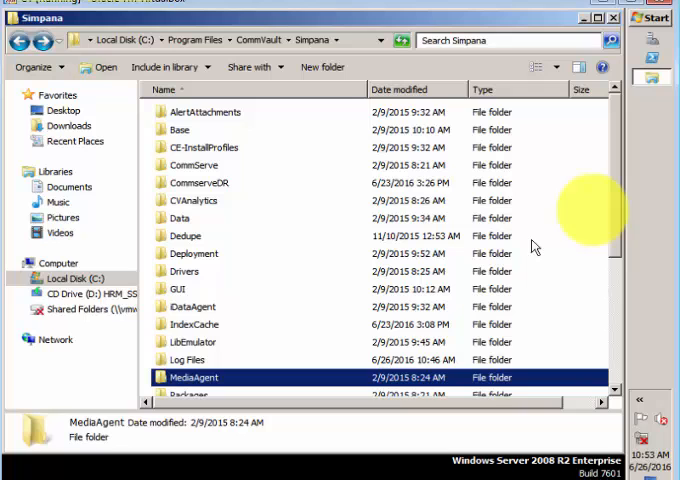
scroll(down, 3)
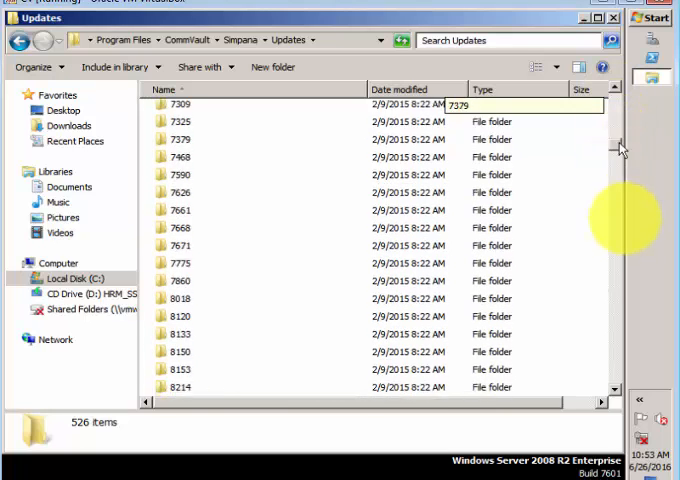
scroll(down, 3)
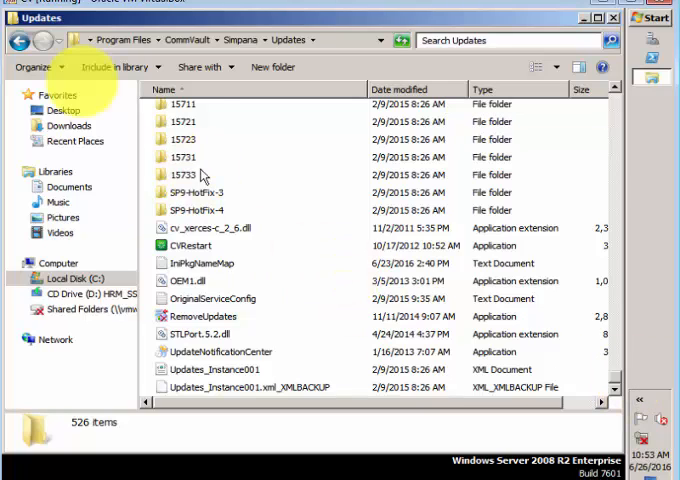
mouse_move(18, 40)
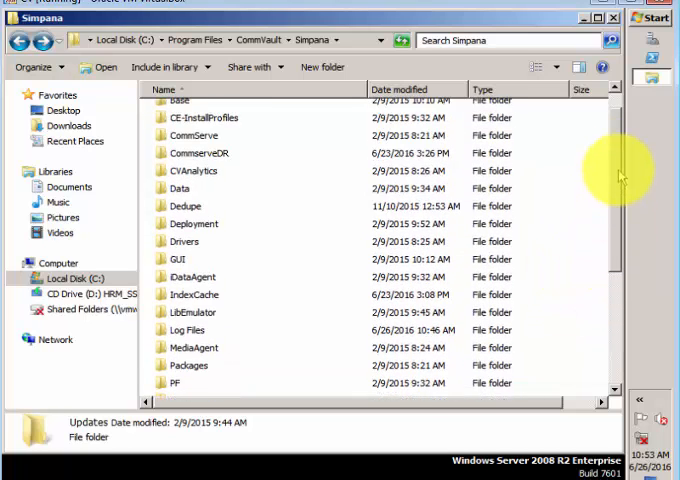
scroll(up, 3)
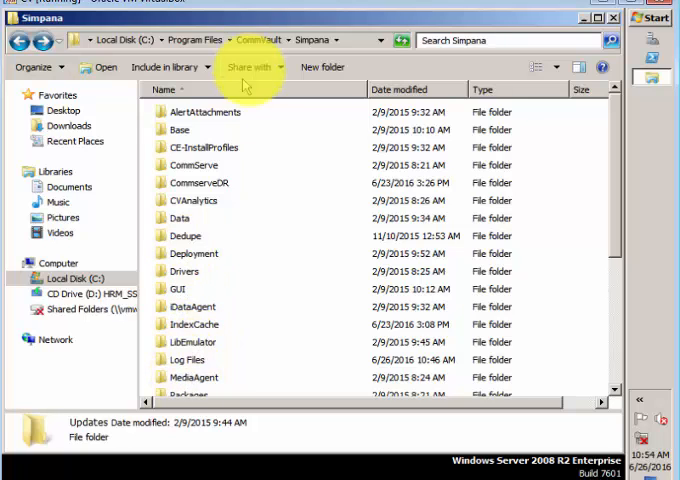
click(259, 40)
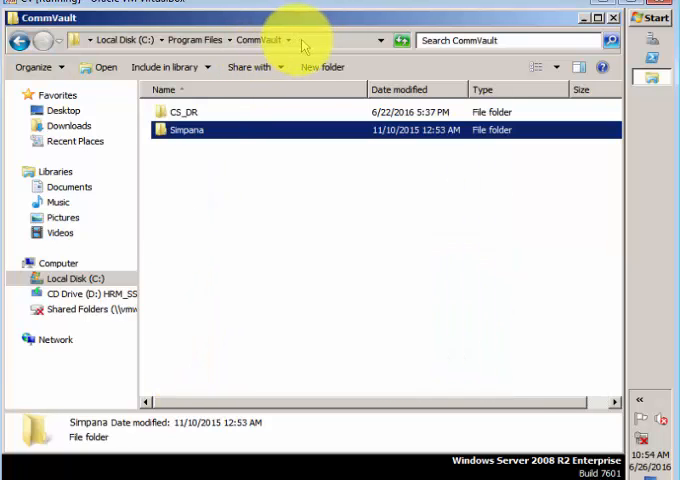
double_click(185, 130)
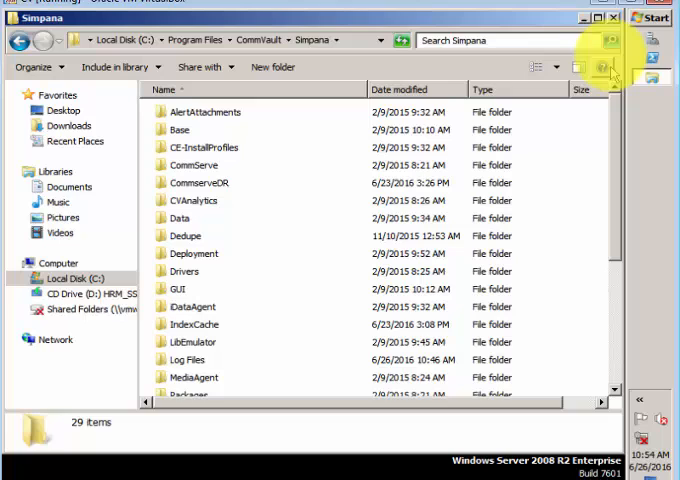
Open Registry Editor and expand HKEY_LOCAL_MACHINE, SOFTWARE, CommVault Systems and Galaxy
click(648, 18)
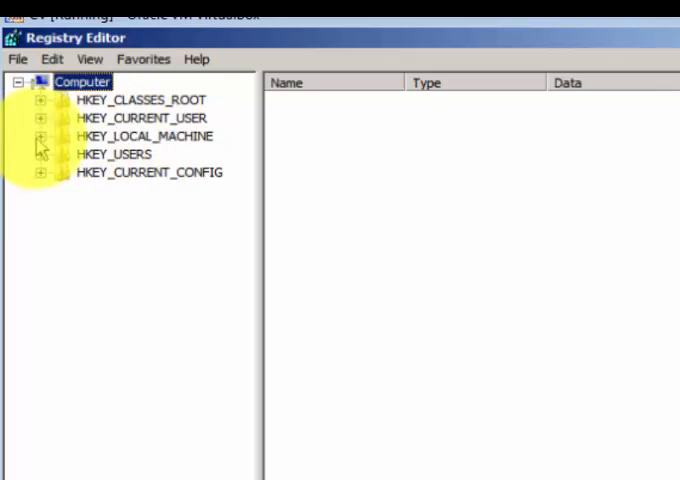
click(41, 136)
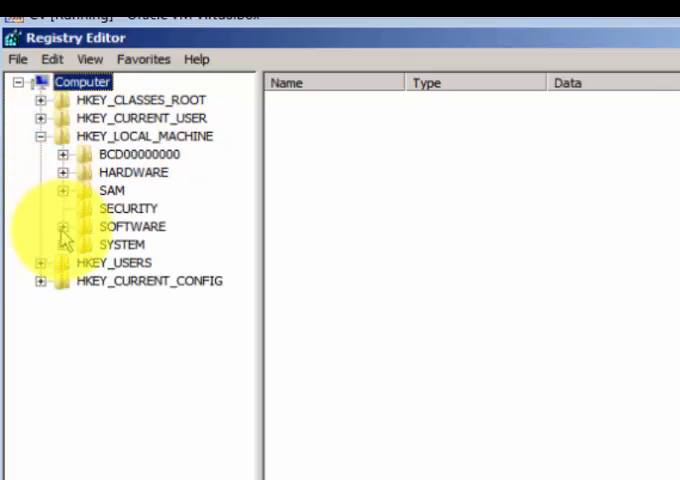
click(65, 226)
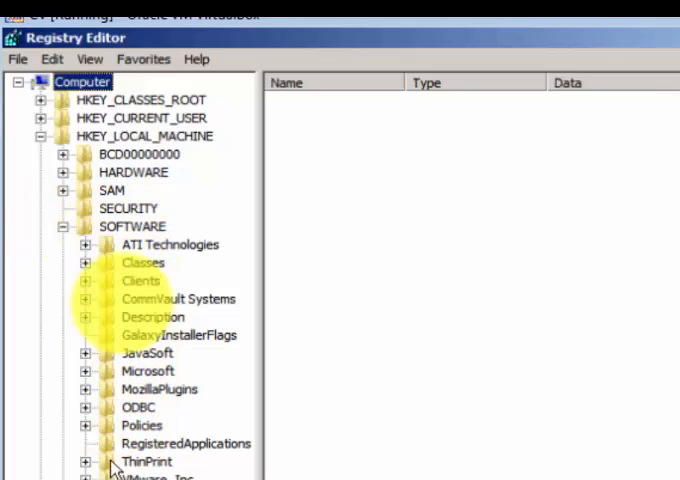
click(85, 299)
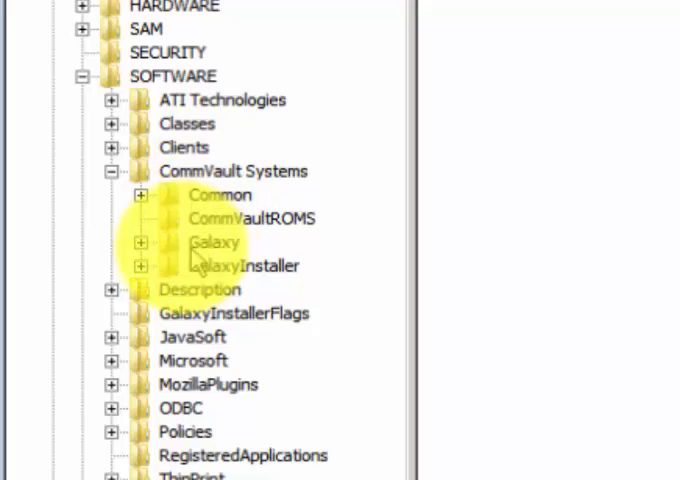
click(141, 242)
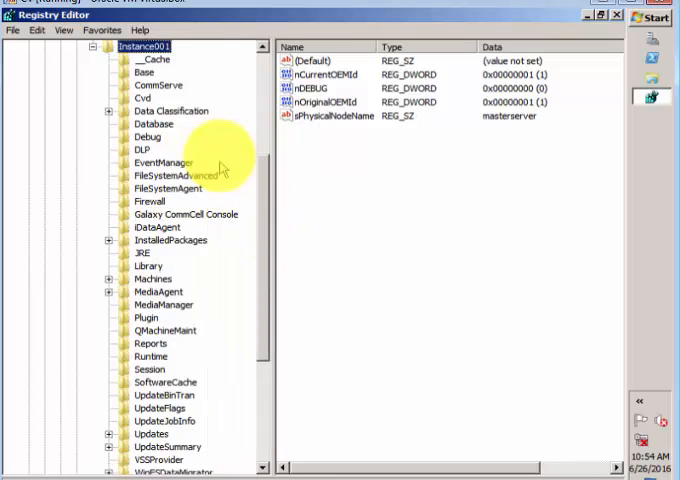
mouse_move(160, 82)
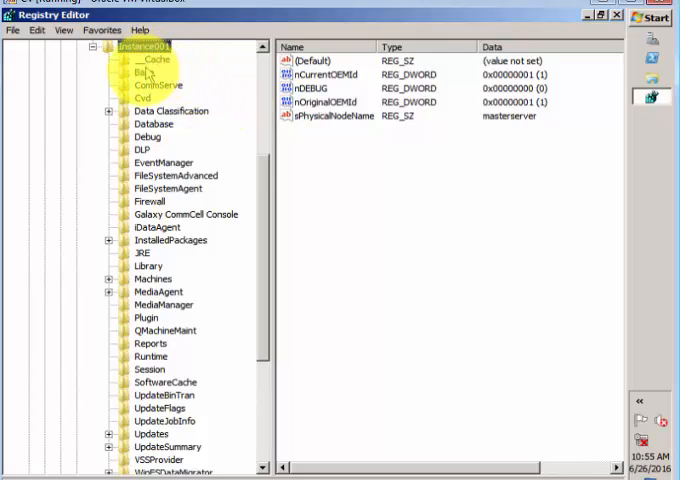
View the Base key values (sVERSION 10.0.0 BUILD116), then the CommServe key values
click(128, 73)
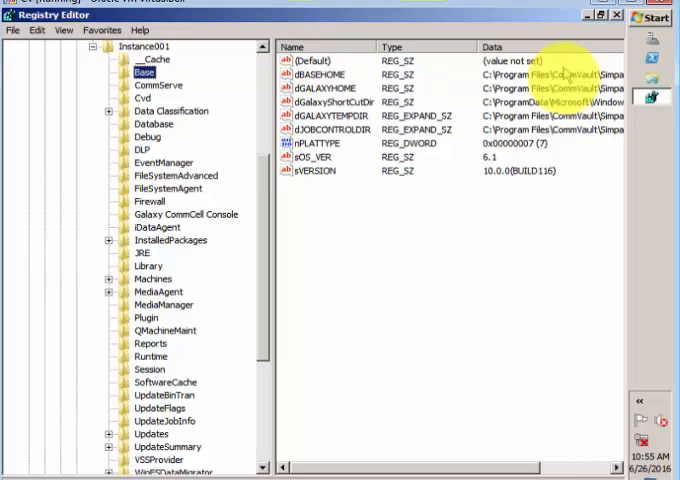
mouse_move(510, 430)
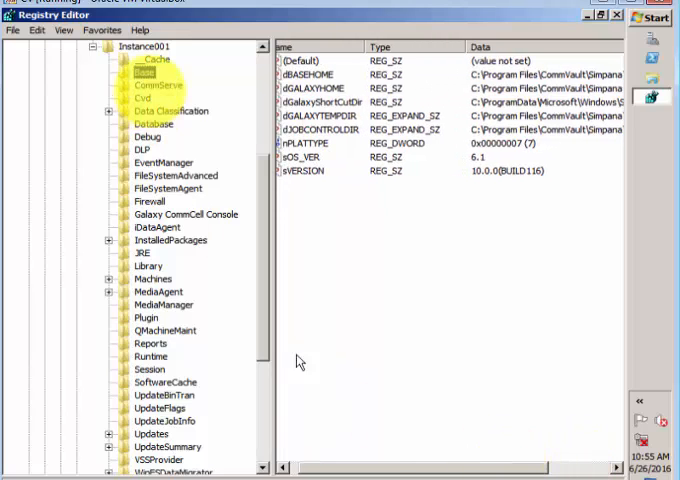
click(151, 88)
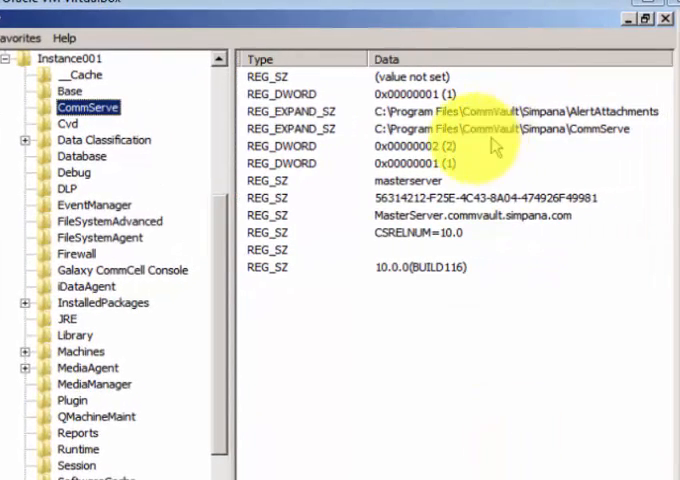
mouse_move(430, 232)
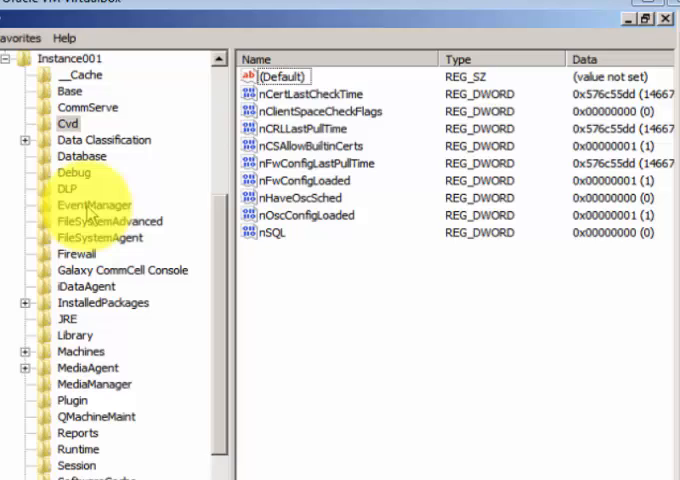
View EventManager and FileSystemAgent, then Firewall's nCLIENT_PORT entry (49386)
click(90, 205)
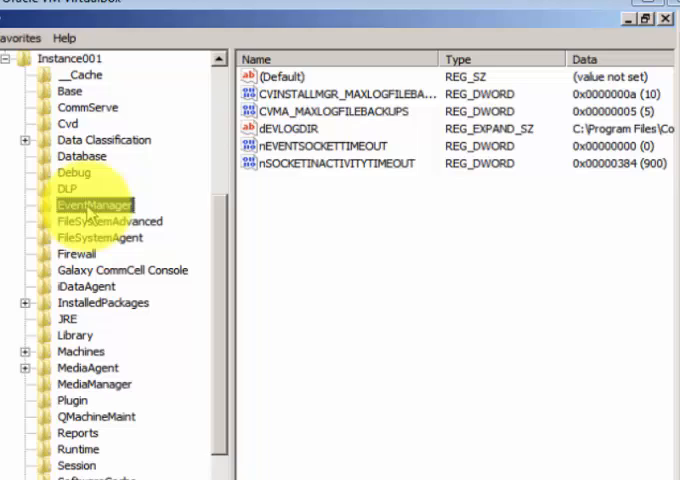
click(98, 238)
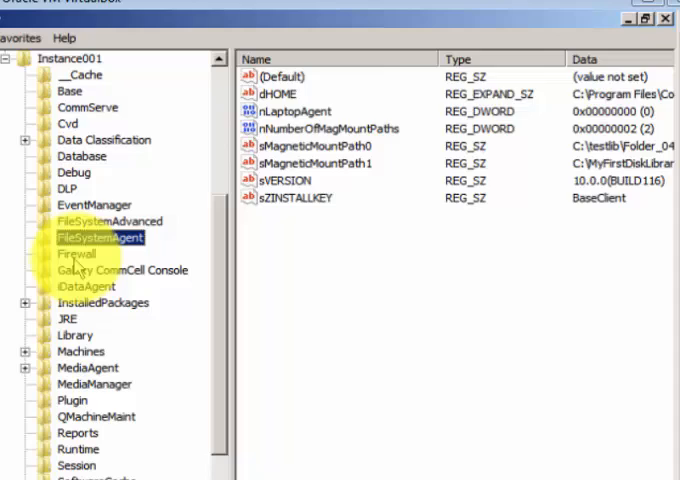
click(75, 253)
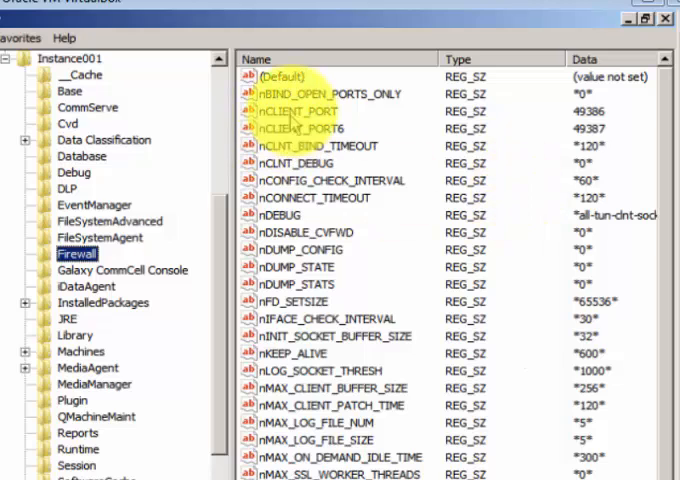
click(305, 110)
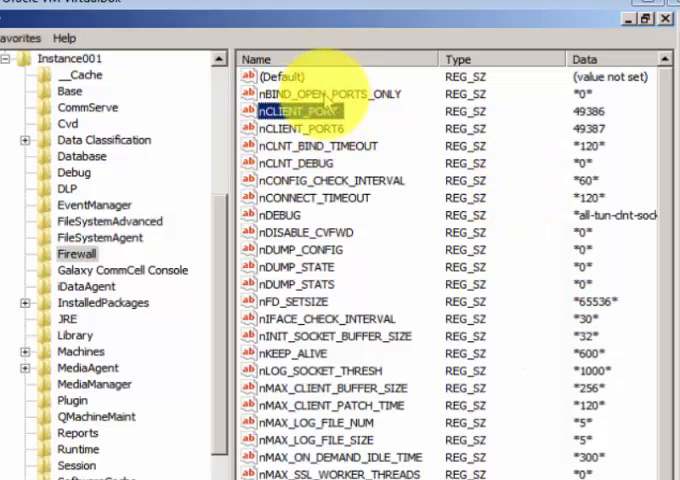
scroll(down, 3)
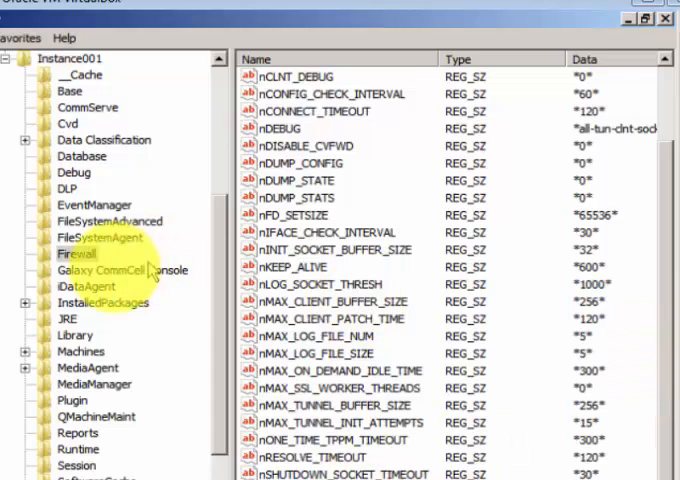
View Galaxy CommCell Console, expand Machines, and explore MediaAgent's subkeys
click(123, 270)
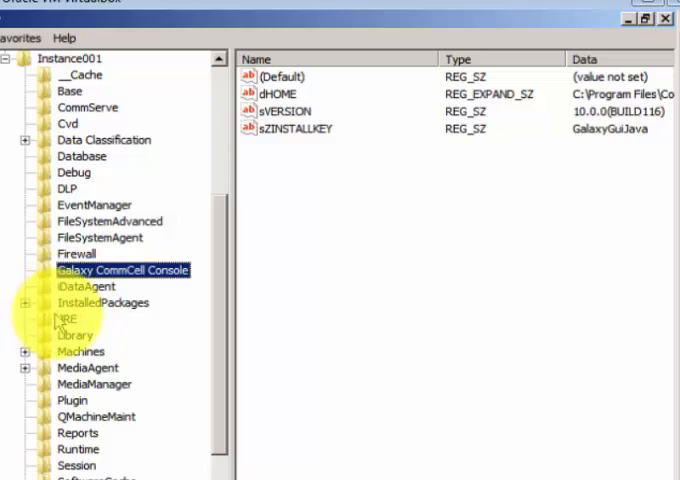
click(81, 351)
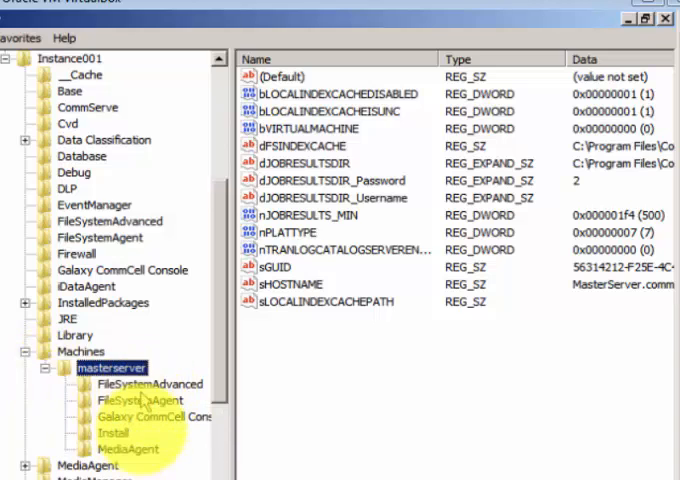
click(150, 416)
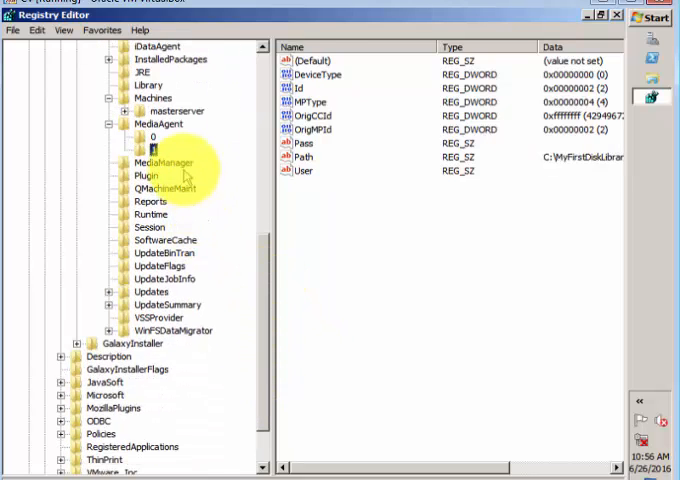
Step through MediaManager, Reports, QMachineMaint and Runtime to Session's values like nCVDPORT 8400
click(163, 162)
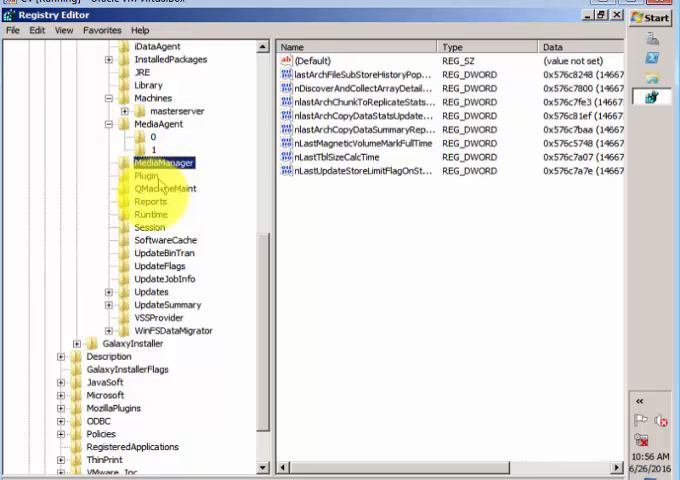
click(150, 200)
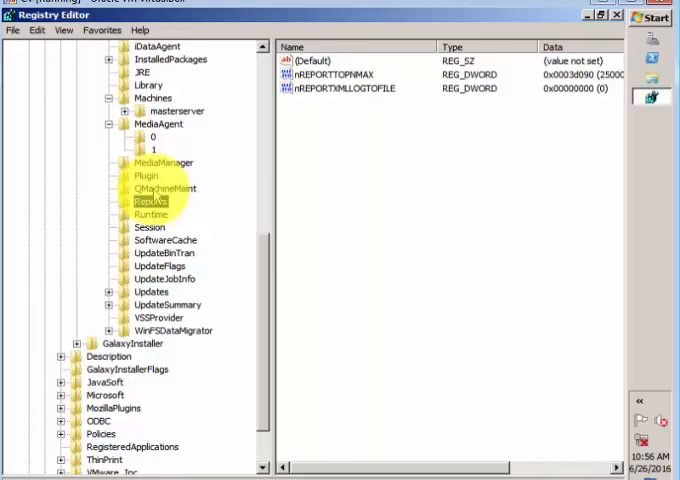
click(164, 189)
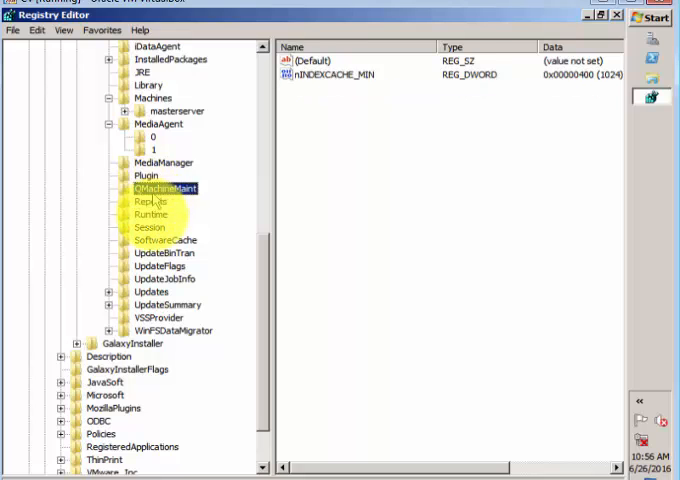
click(150, 214)
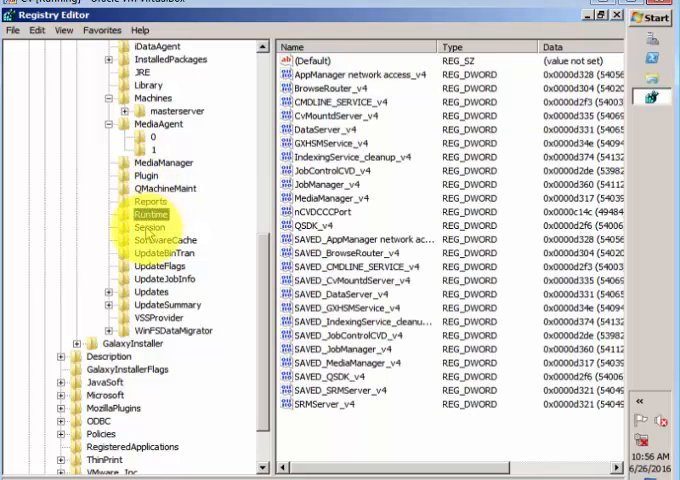
click(150, 228)
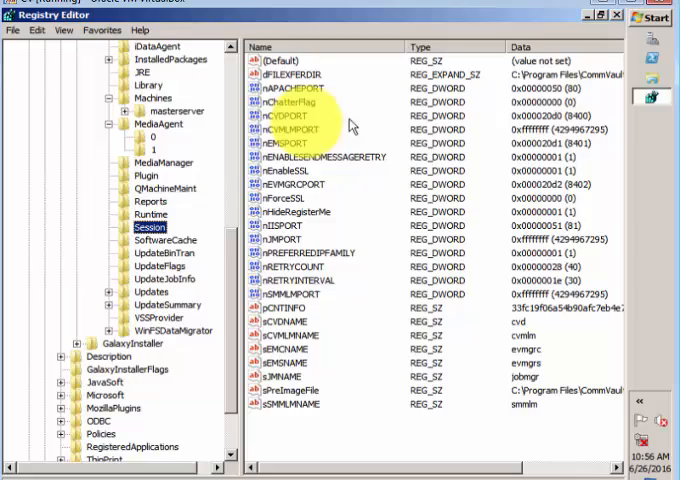
click(290, 115)
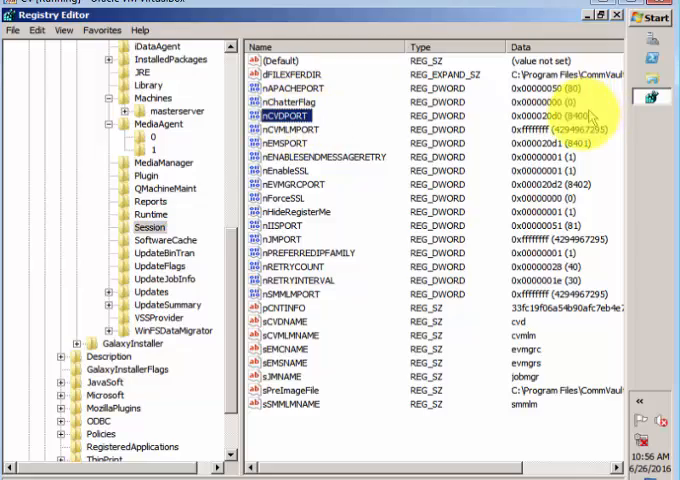
double_click(290, 115)
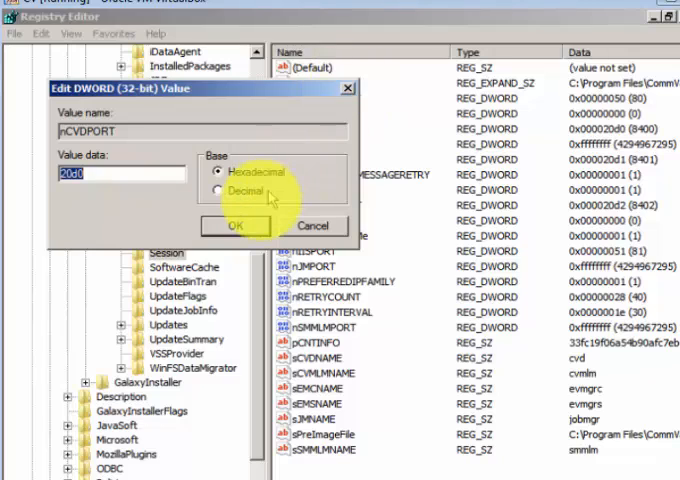
click(217, 189)
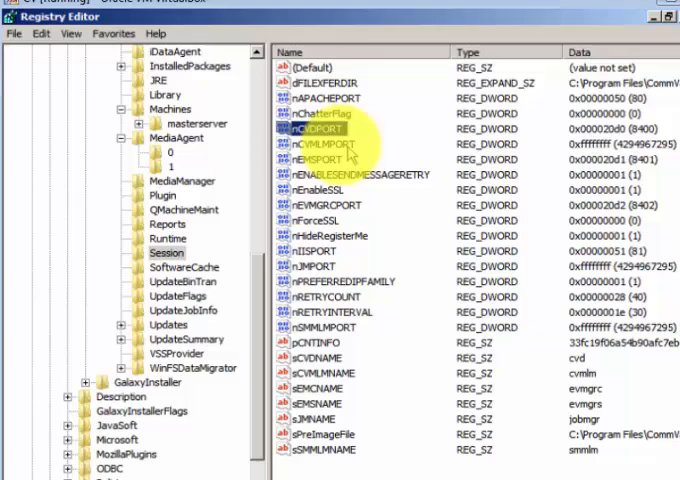
double_click(320, 159)
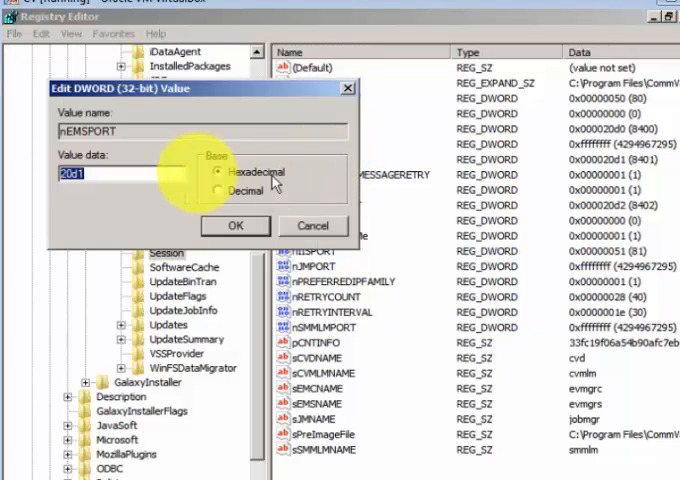
click(219, 191)
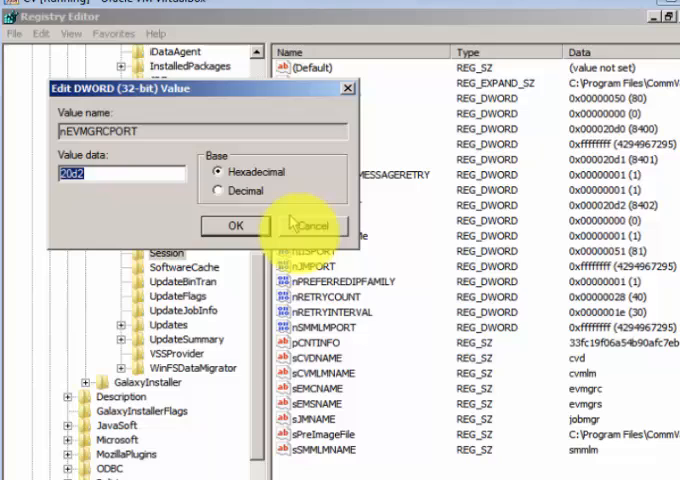
click(214, 194)
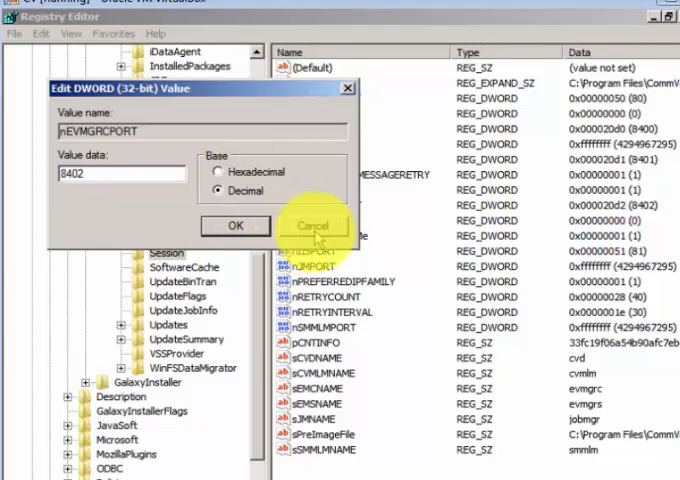
click(314, 225)
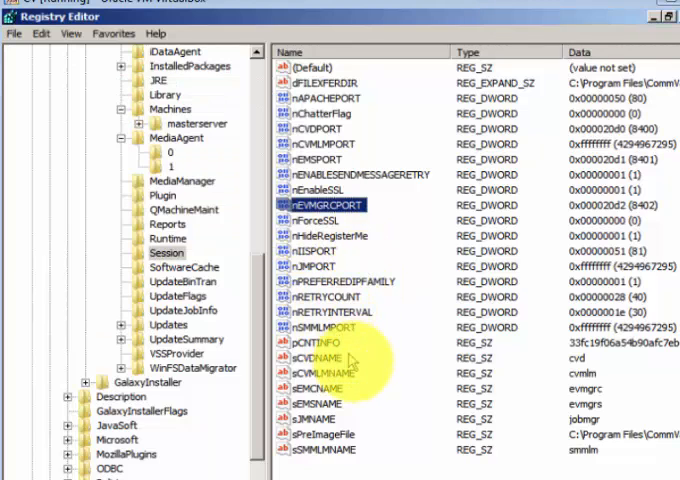
mouse_move(350, 360)
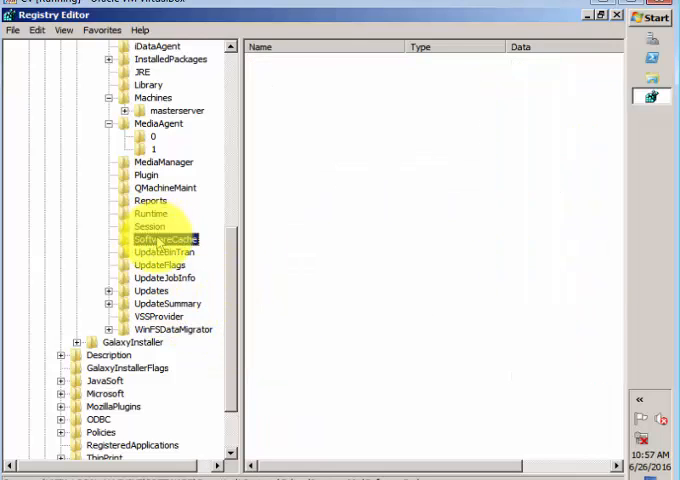
View the UpdateBinTran, UpdateJobInfo, VSSProvider and GalaxyInstaller Data values
click(156, 239)
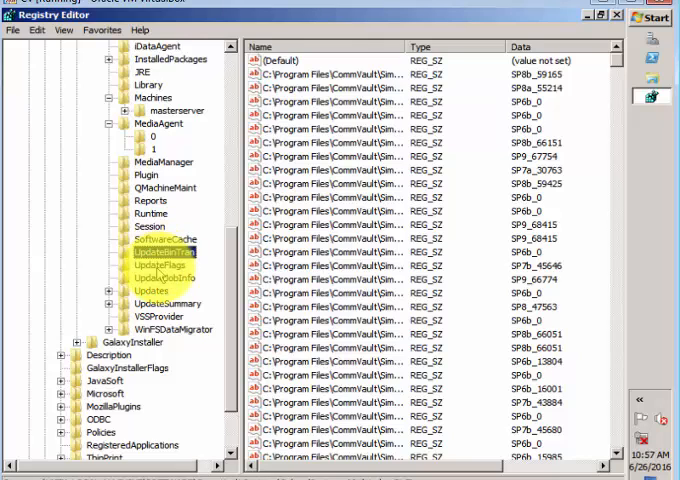
click(165, 277)
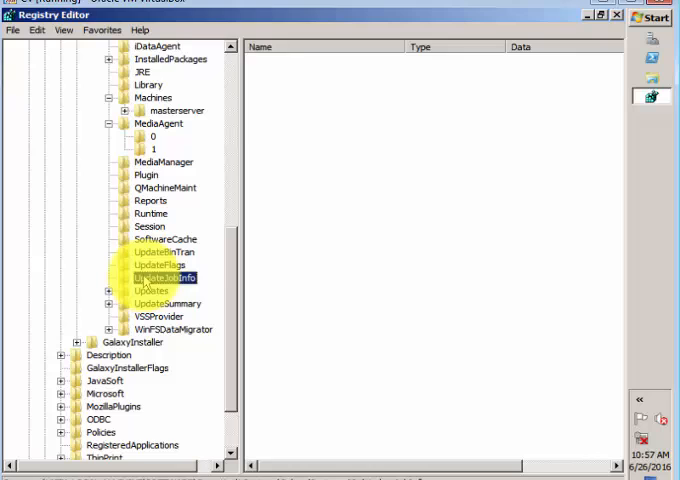
click(166, 277)
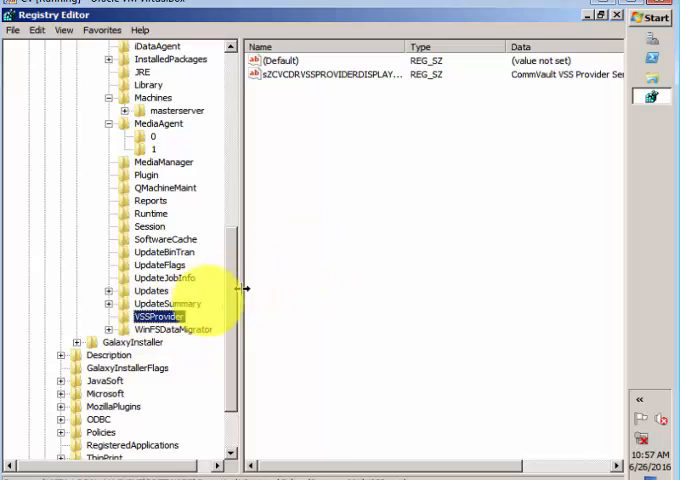
click(160, 329)
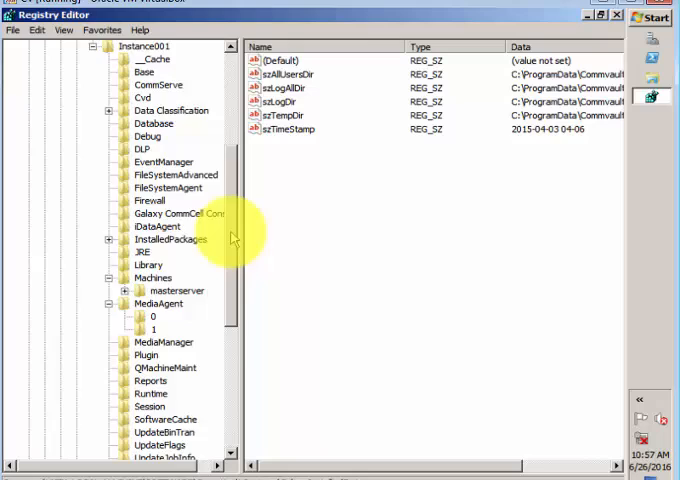
Scroll down and expand Wow6432Node's CommVault Systems and GalaxyRemoteInstall keys
scroll(down, 3)
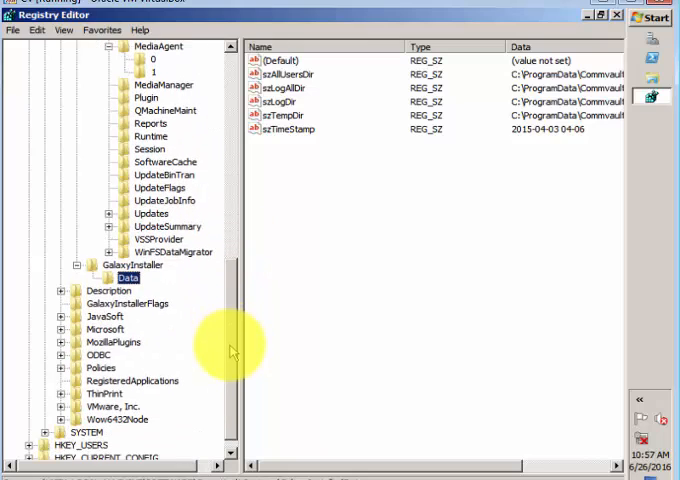
mouse_move(213, 343)
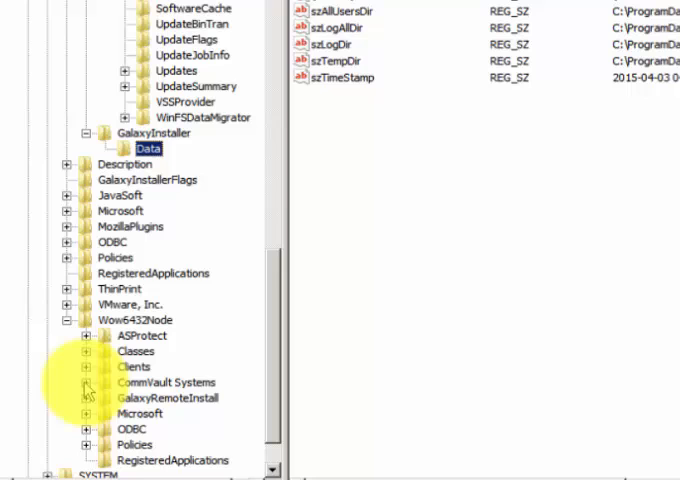
click(88, 382)
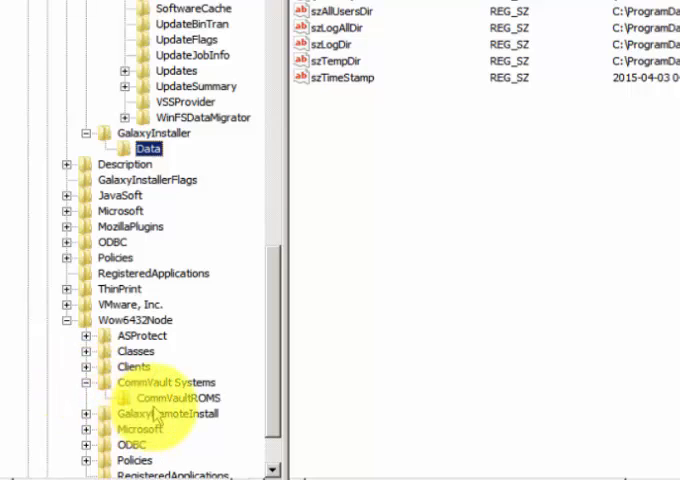
click(171, 398)
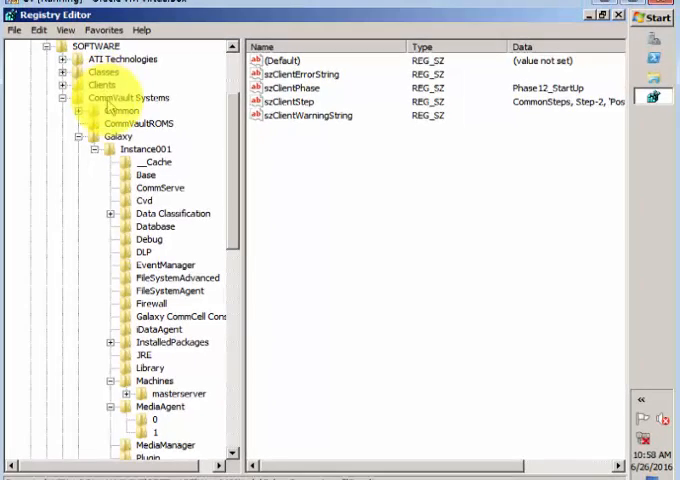
right_click(119, 97)
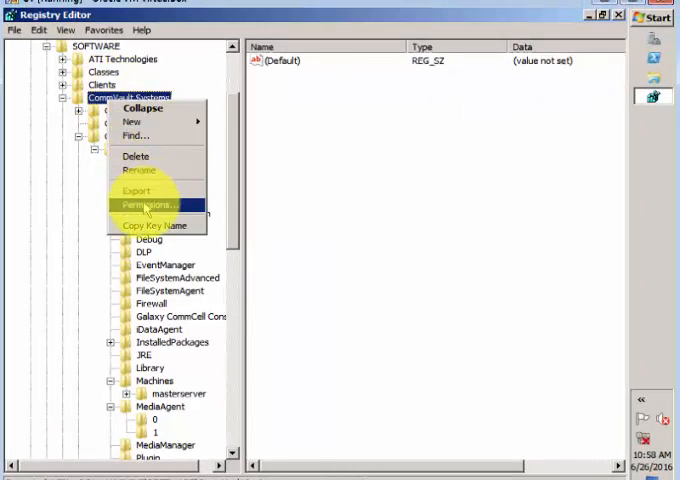
click(155, 204)
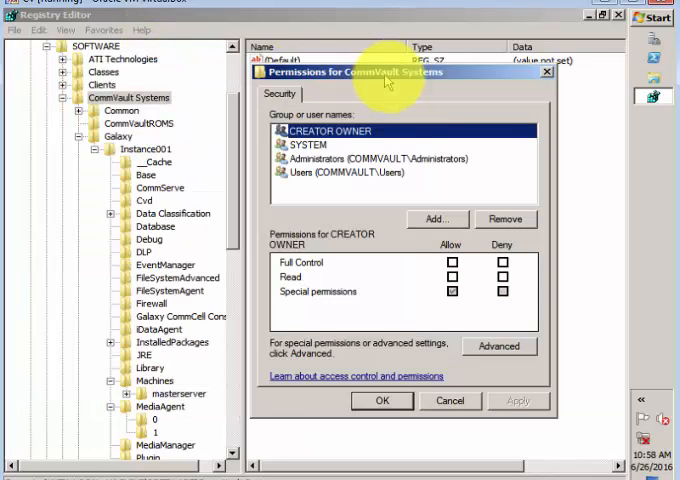
mouse_move(405, 225)
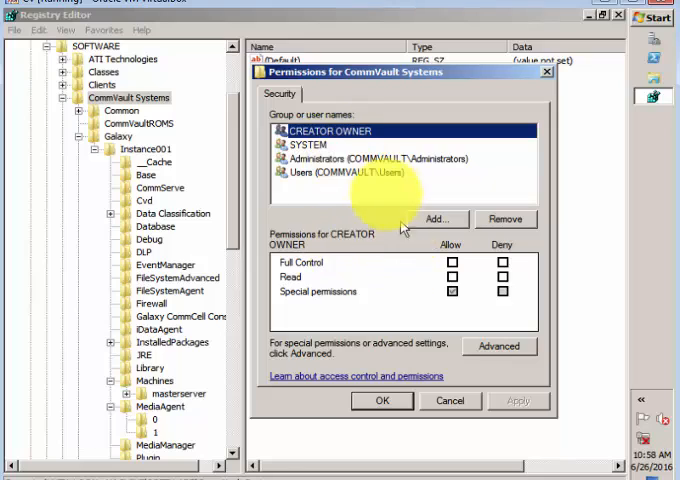
mouse_move(360, 213)
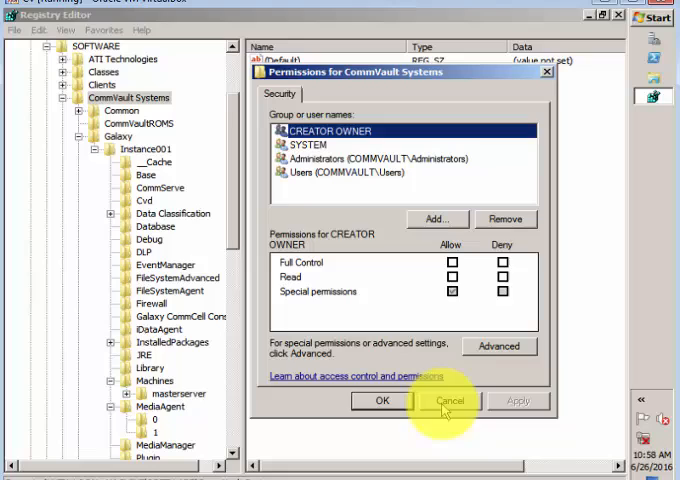
click(450, 401)
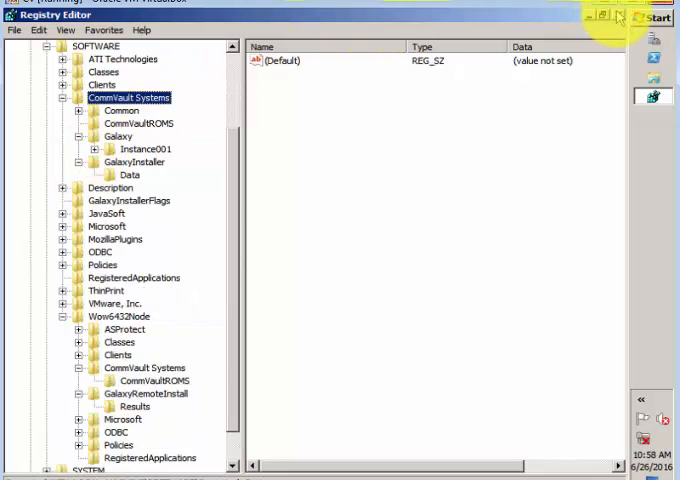
Close Registry Editor and reopen Program Files on drive C from Computer
click(643, 16)
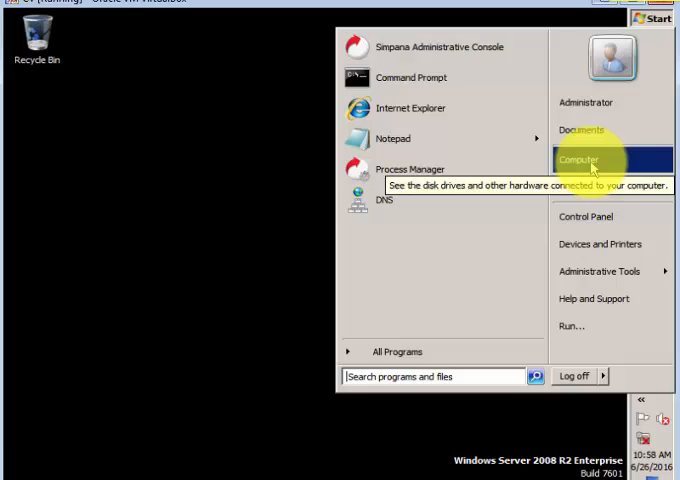
click(578, 159)
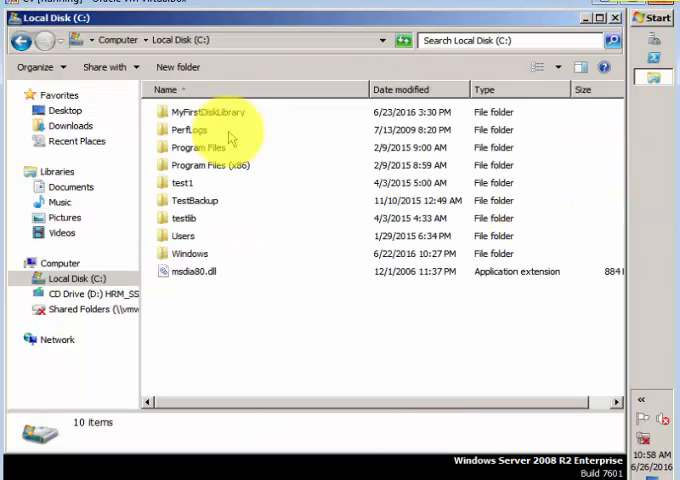
double_click(205, 147)
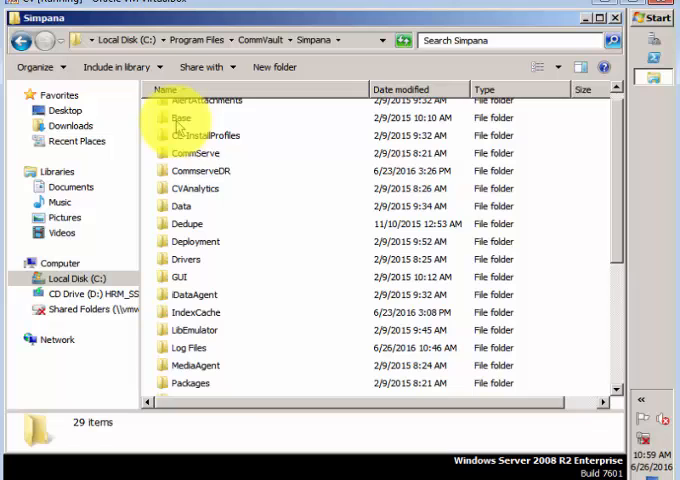
Select the Data and Updates folders, then close the Simpana window
click(195, 153)
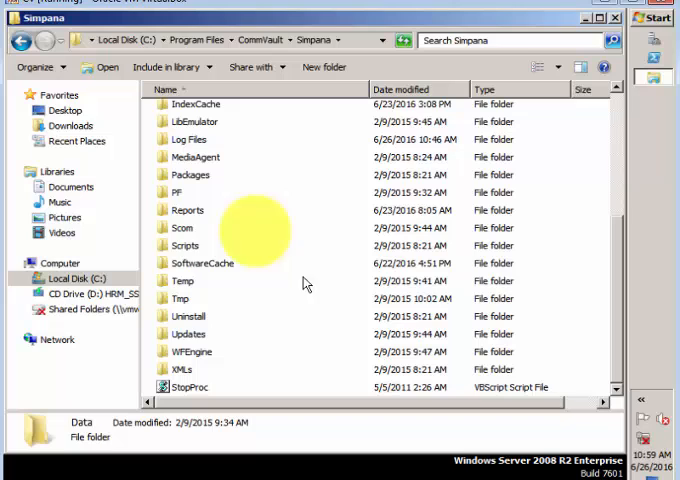
click(188, 333)
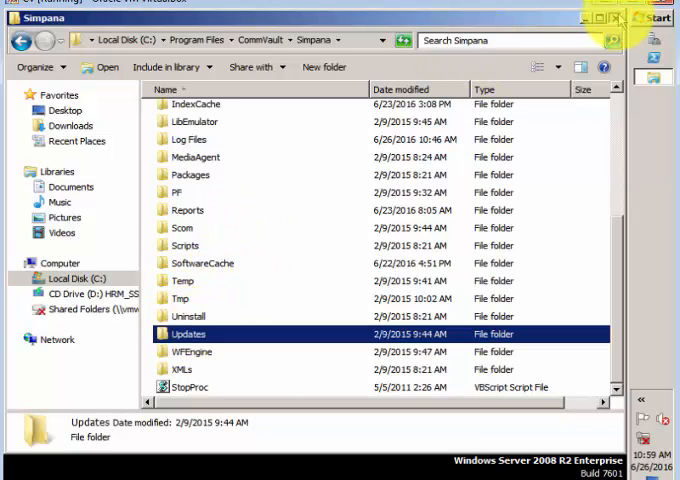
click(626, 18)
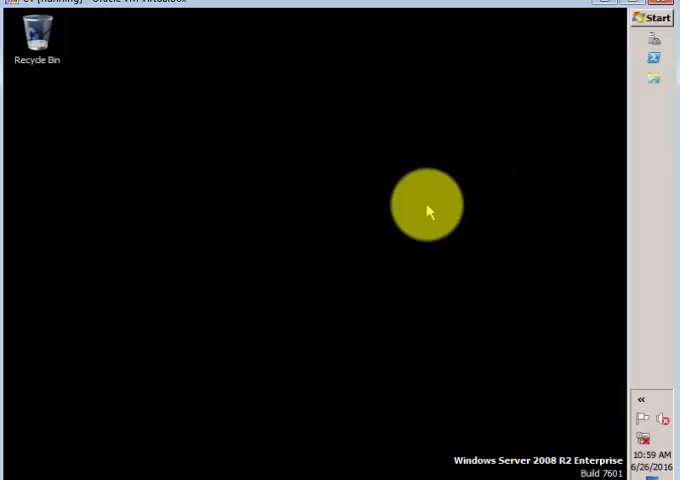